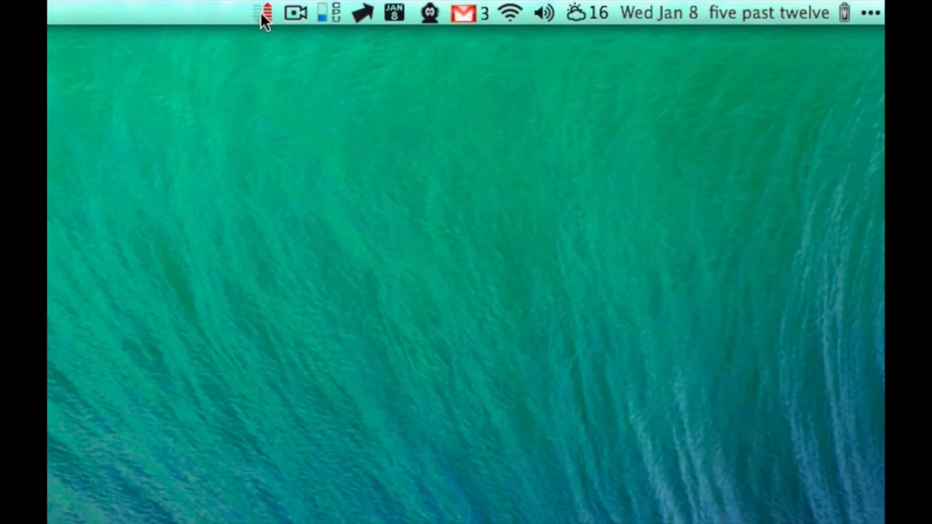
# Open Little Snitch's Network Monitor from its menu bar icon.
pyautogui.click(259, 13)
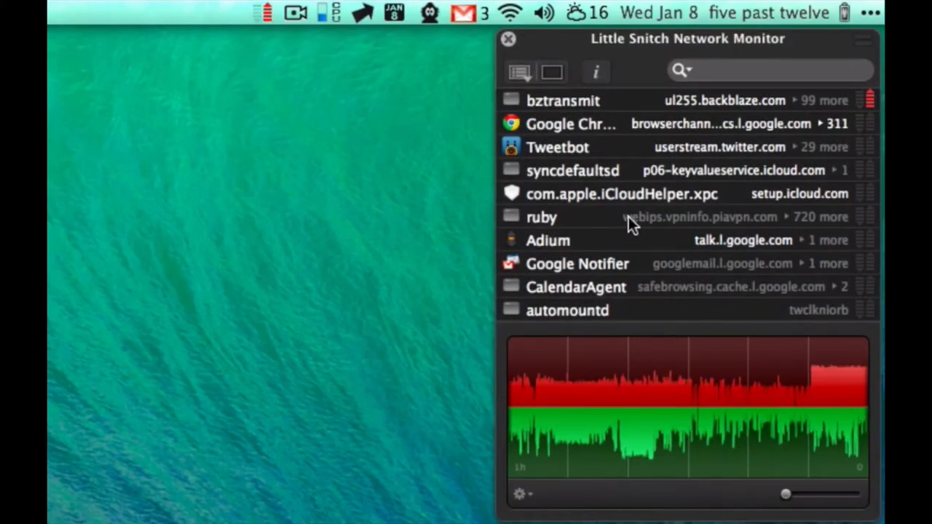
pyautogui.moveTo(669, 242)
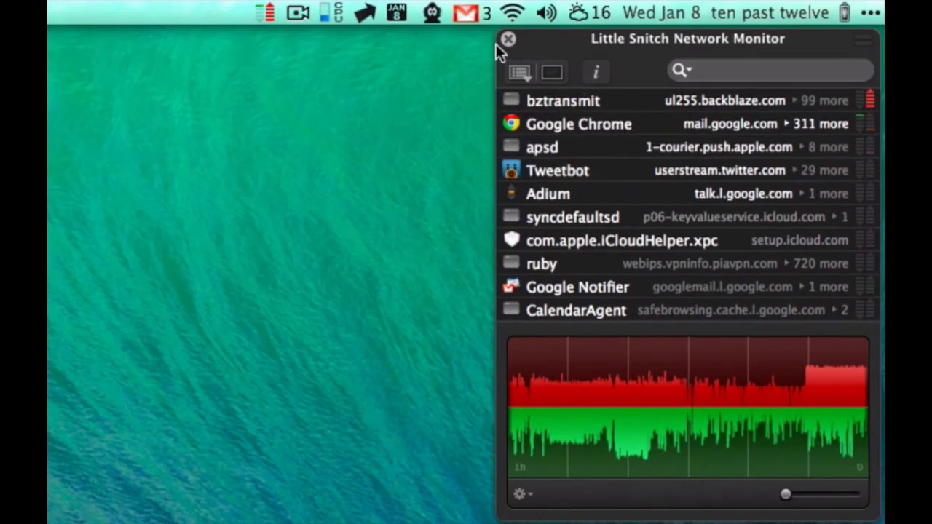
# Close the Little Snitch Network Monitor window.
pyautogui.click(508, 38)
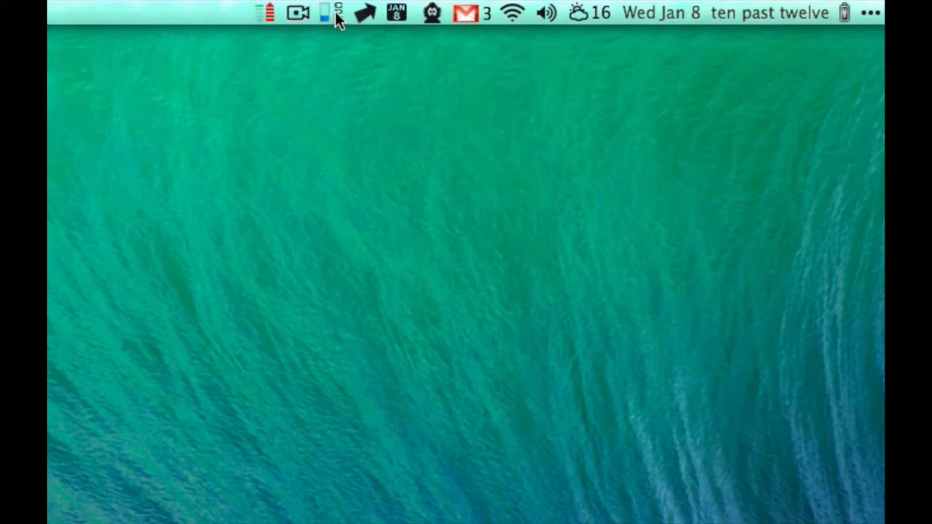
pyautogui.click(325, 12)
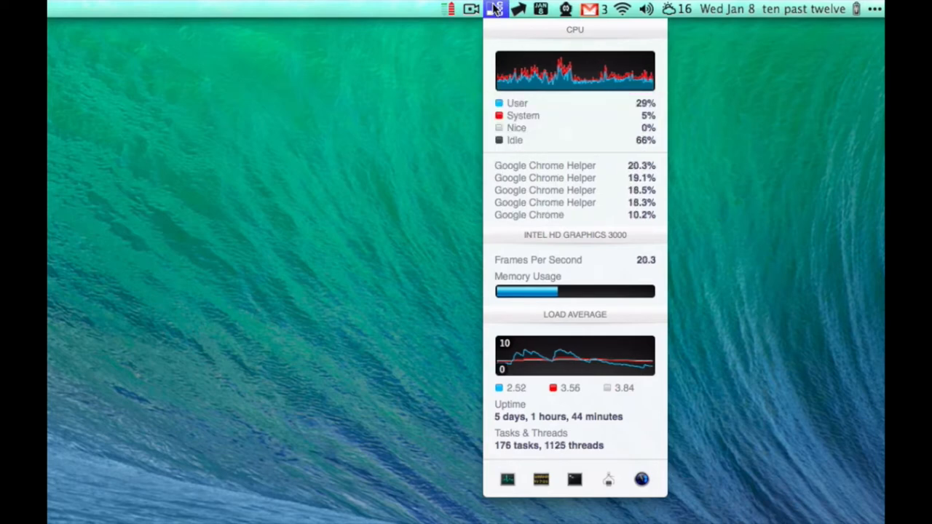
pyautogui.click(496, 9)
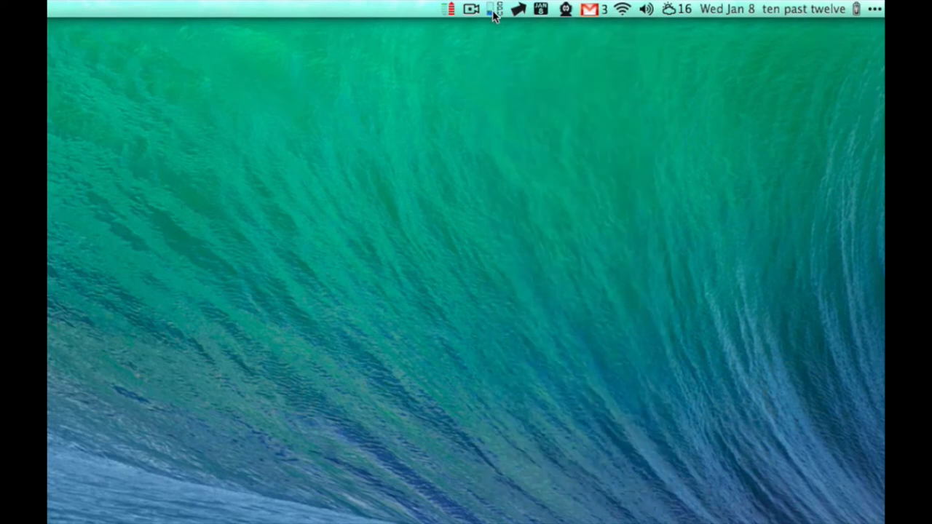
pyautogui.click(498, 9)
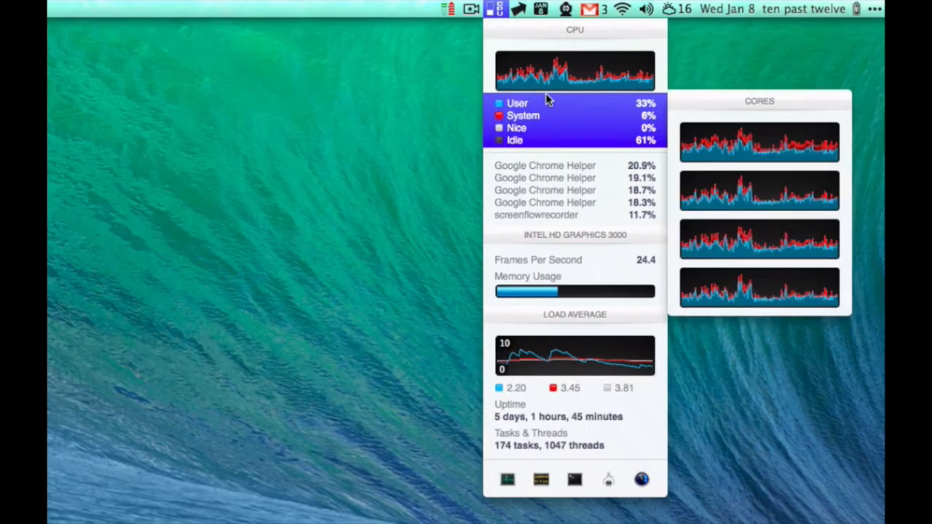
pyautogui.click(575, 71)
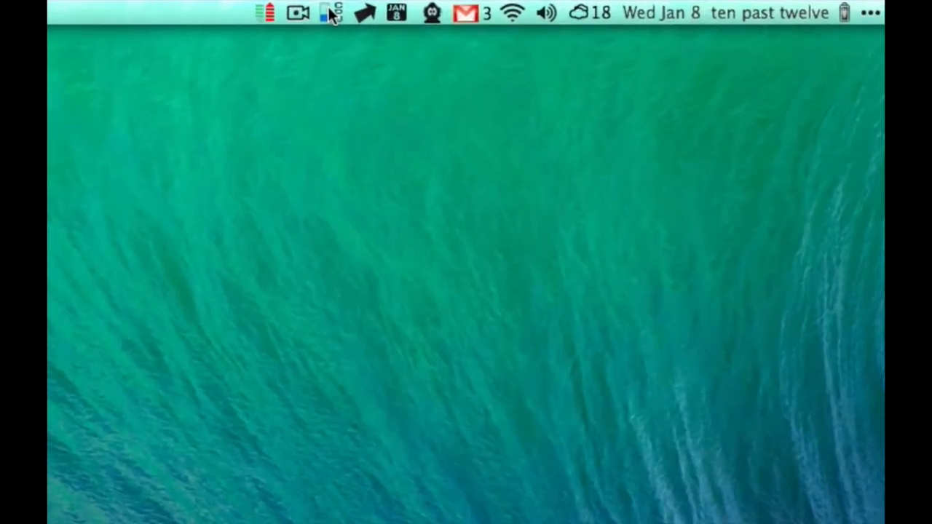
pyautogui.moveTo(364, 18)
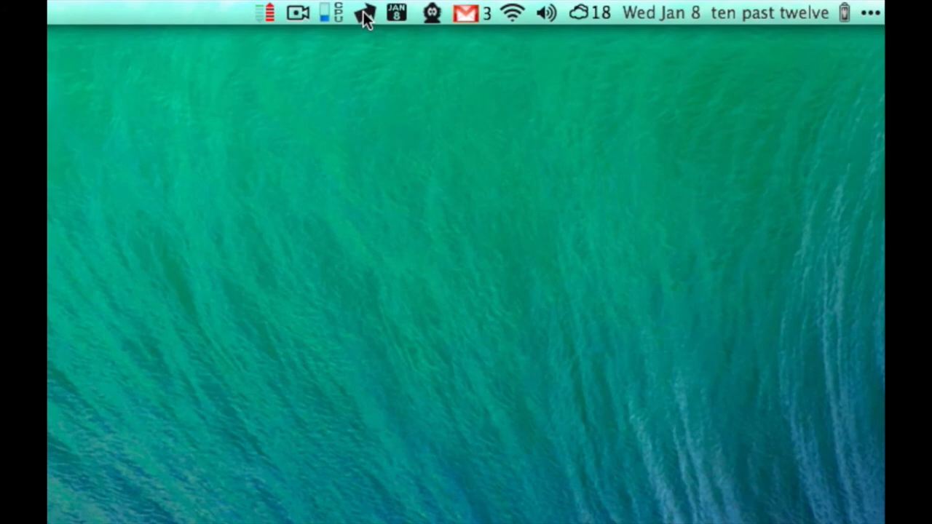
pyautogui.click(364, 13)
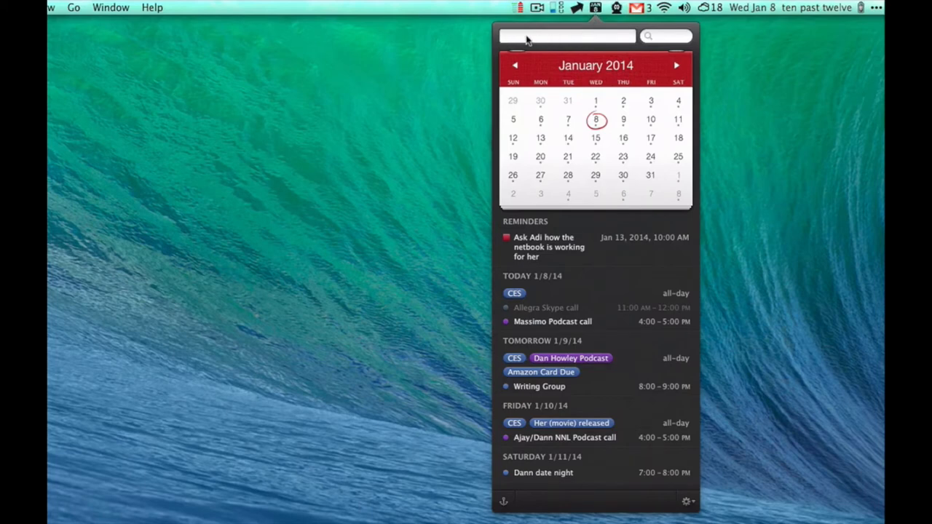
pyautogui.moveTo(541, 41)
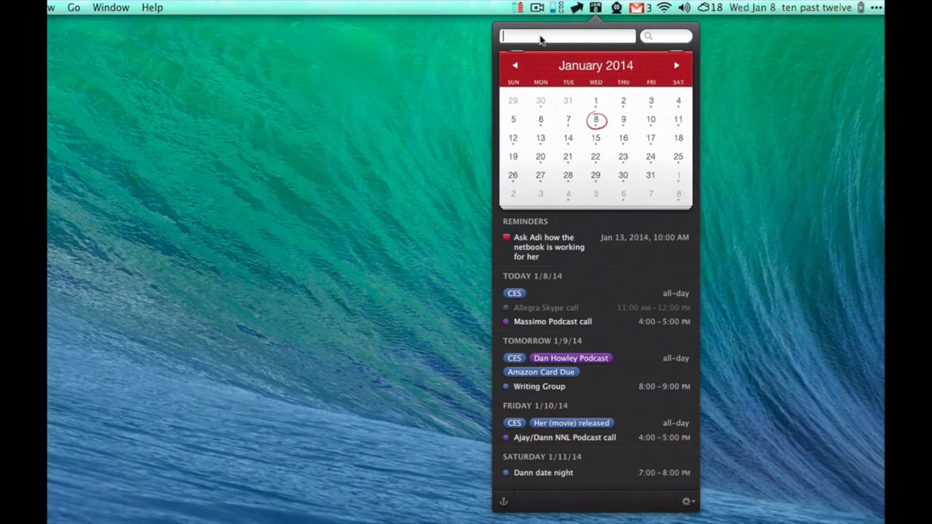
# Type the phrase 'move my cal' 'tomorrow' into Fantastical to create the event.
pyautogui.write('move my cal')
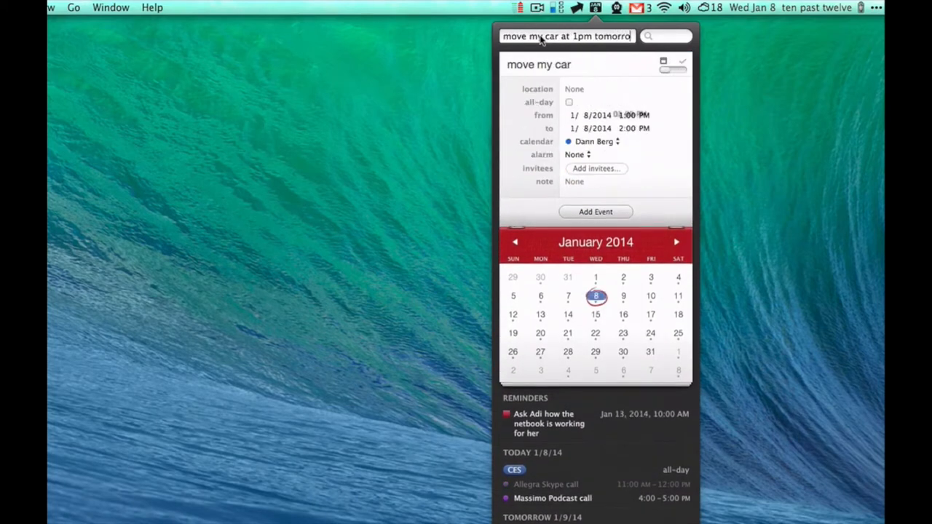
pyautogui.write('tomorrow')
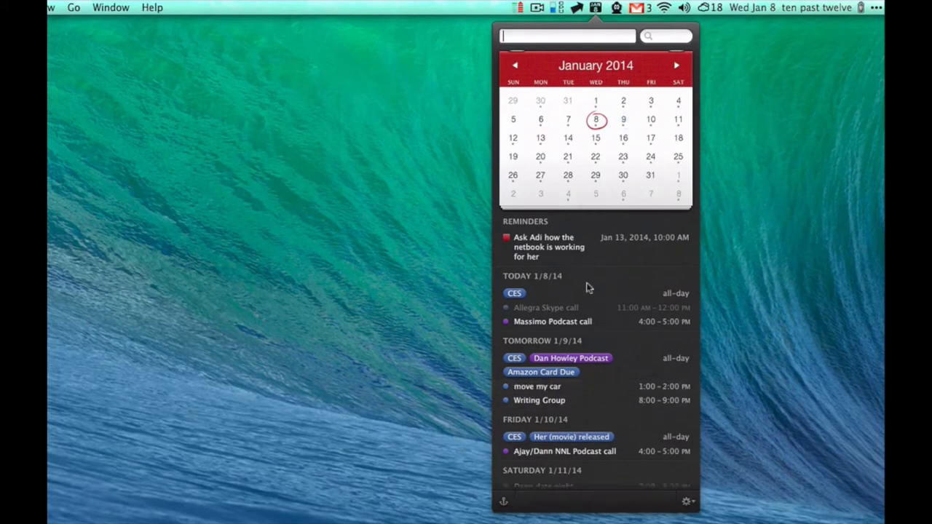
pyautogui.moveTo(579, 227)
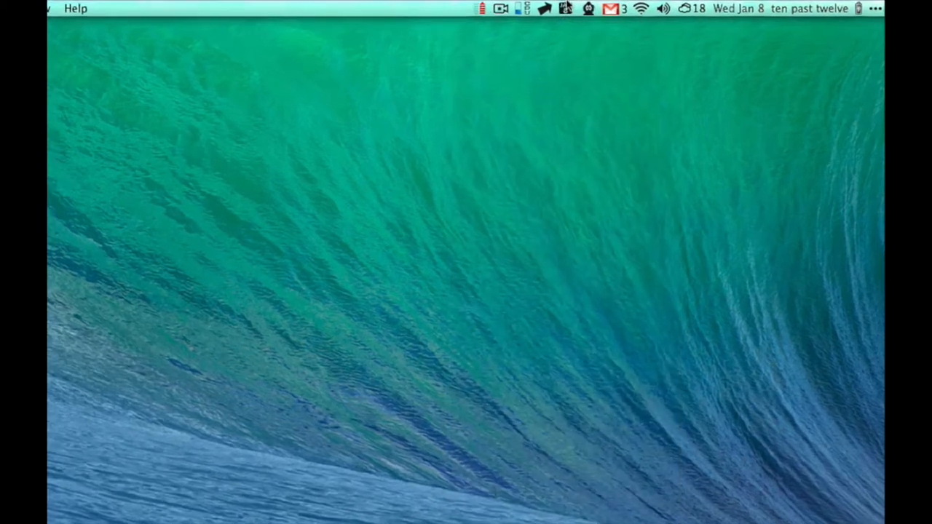
pyautogui.click(431, 12)
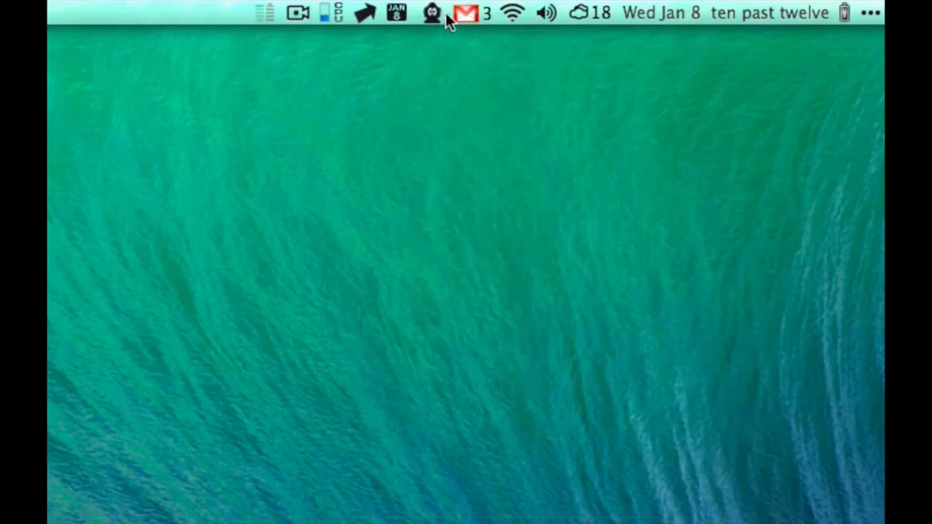
pyautogui.moveTo(466, 13)
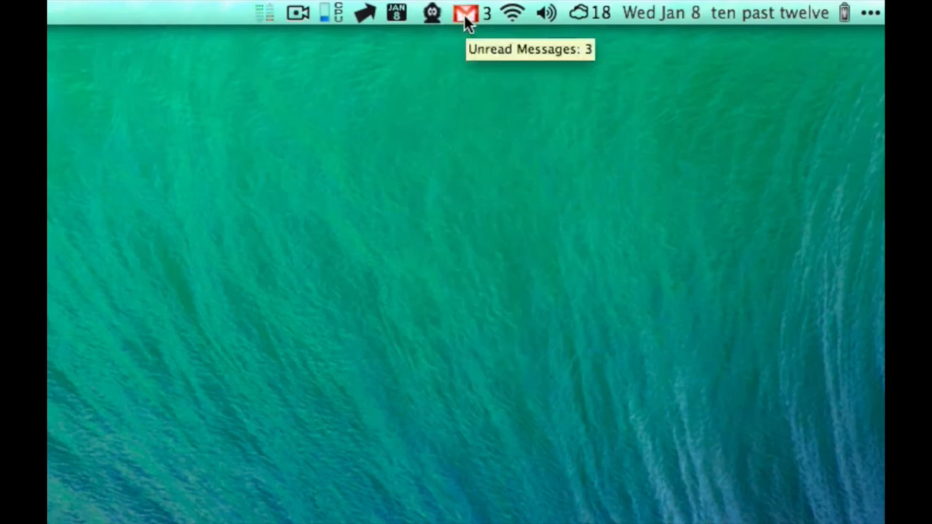
pyautogui.click(468, 14)
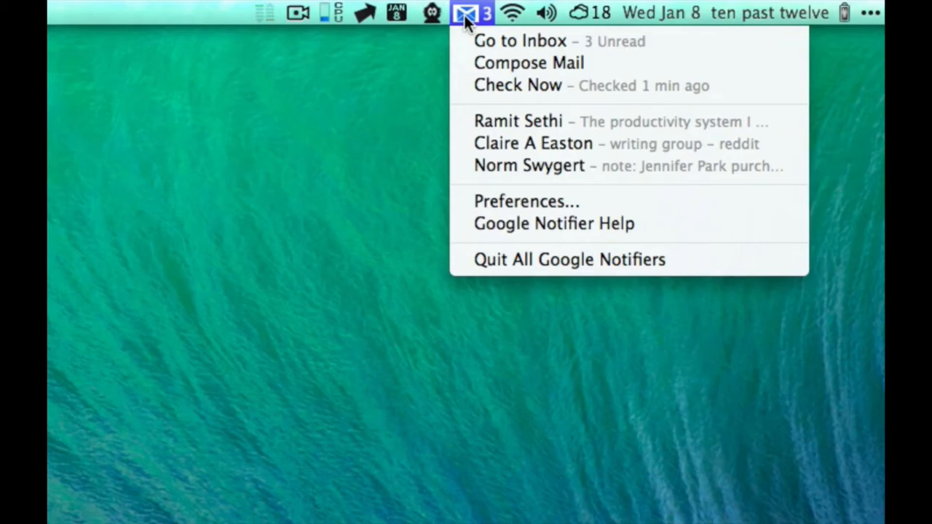
pyautogui.click(468, 12)
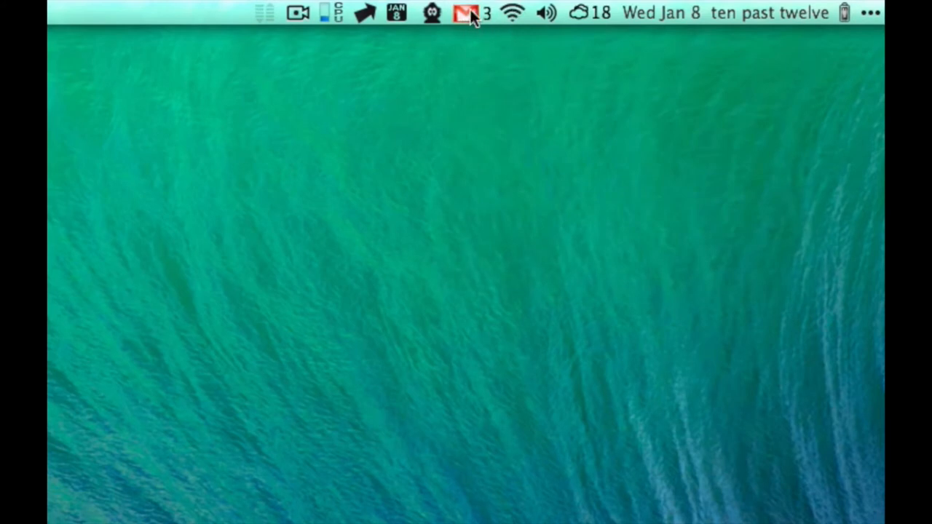
pyautogui.click(468, 13)
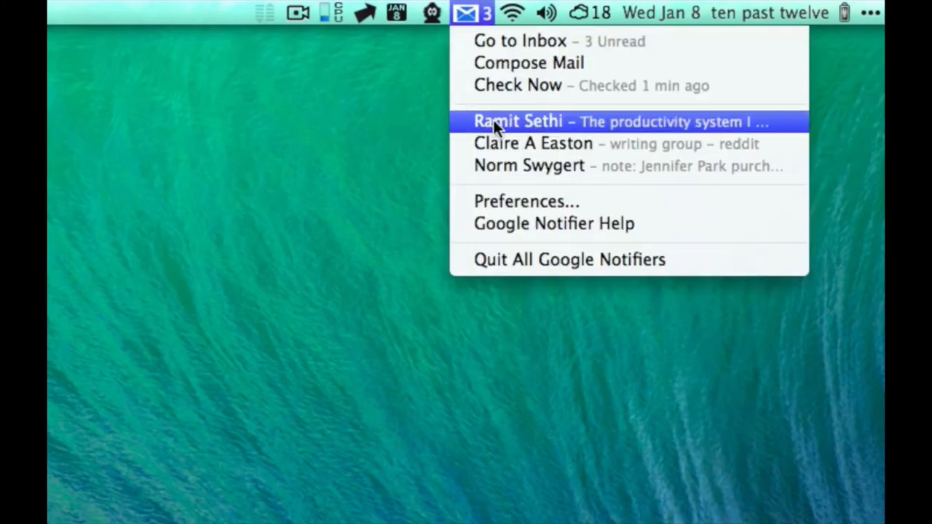
pyautogui.moveTo(519, 41)
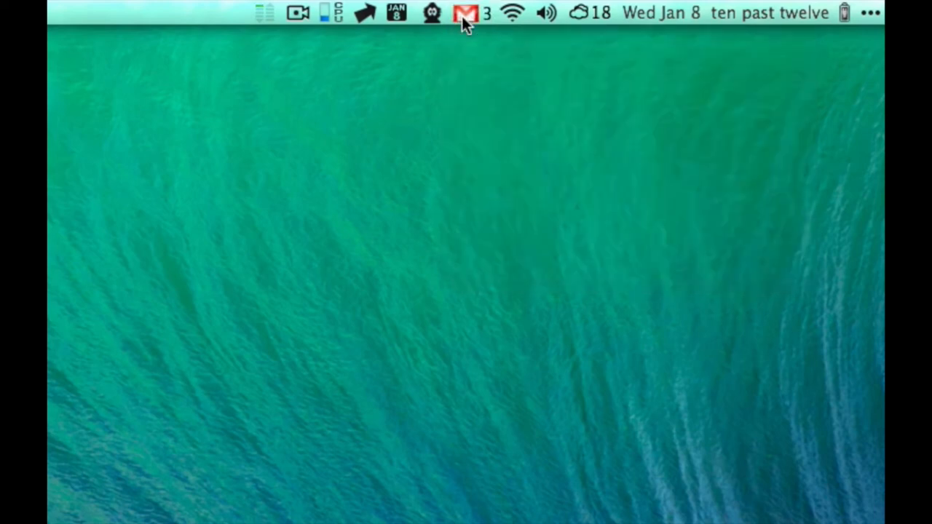
pyautogui.moveTo(547, 14)
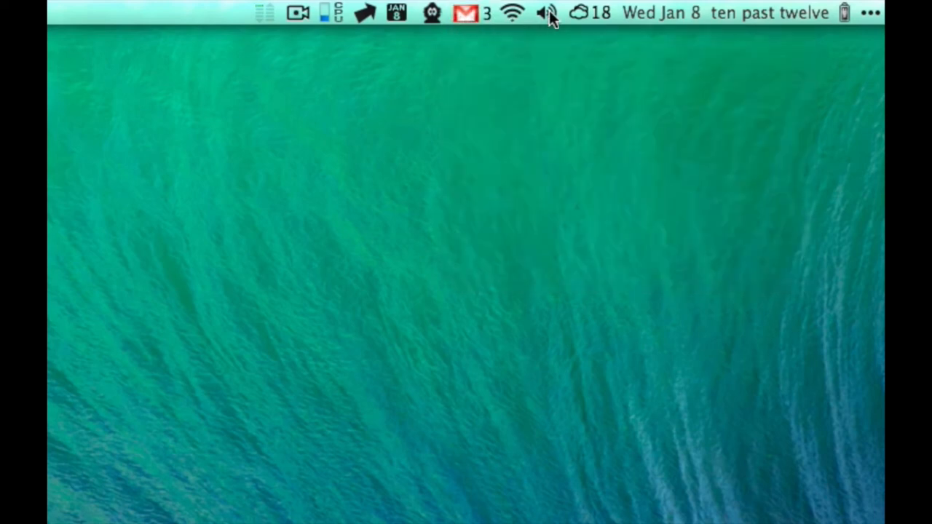
pyautogui.moveTo(589, 20)
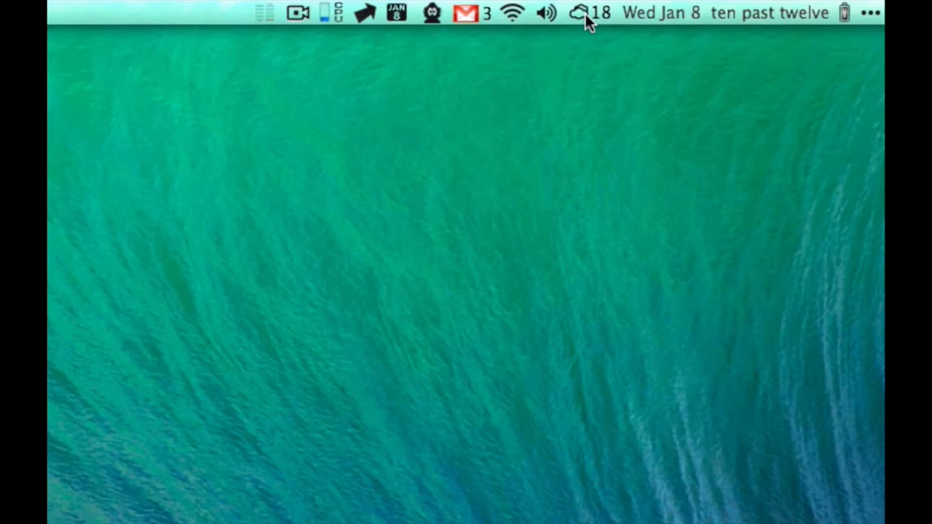
pyautogui.click(599, 12)
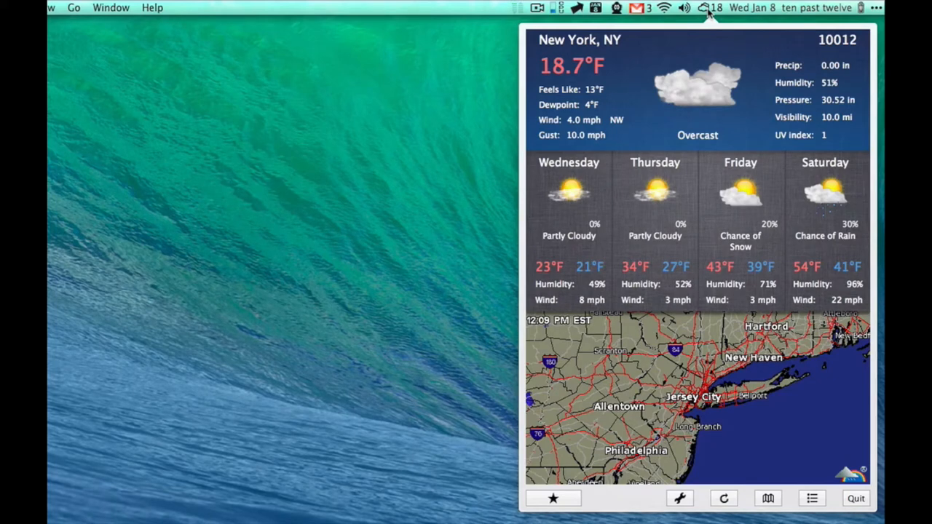
pyautogui.click(705, 7)
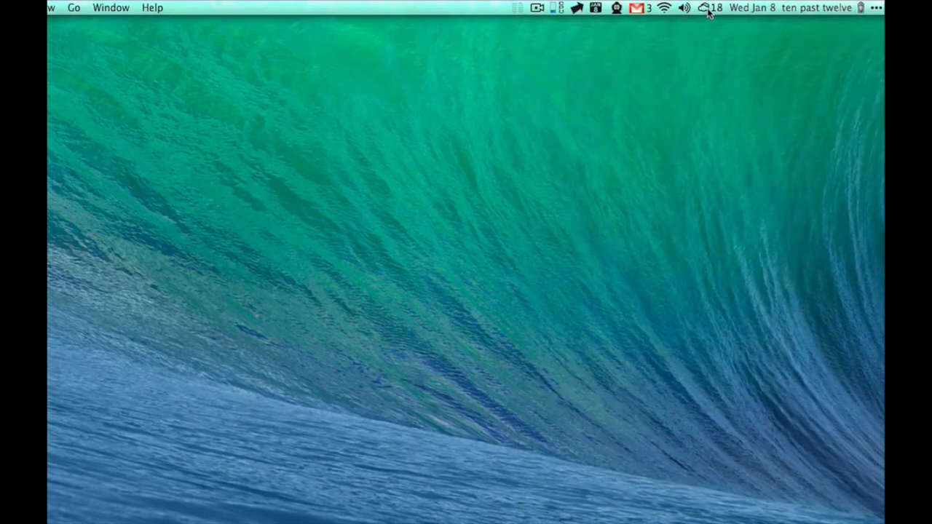
pyautogui.moveTo(758, 11)
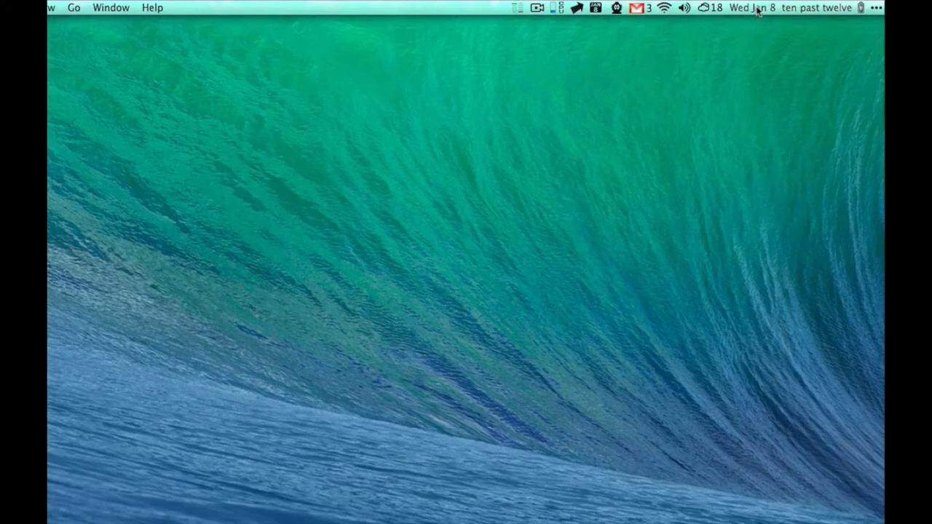
pyautogui.click(750, 8)
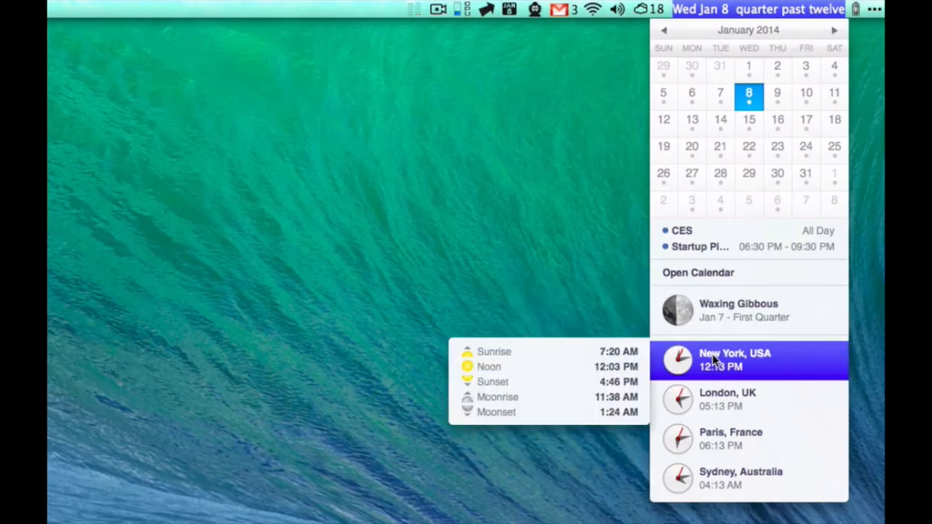
pyautogui.click(729, 399)
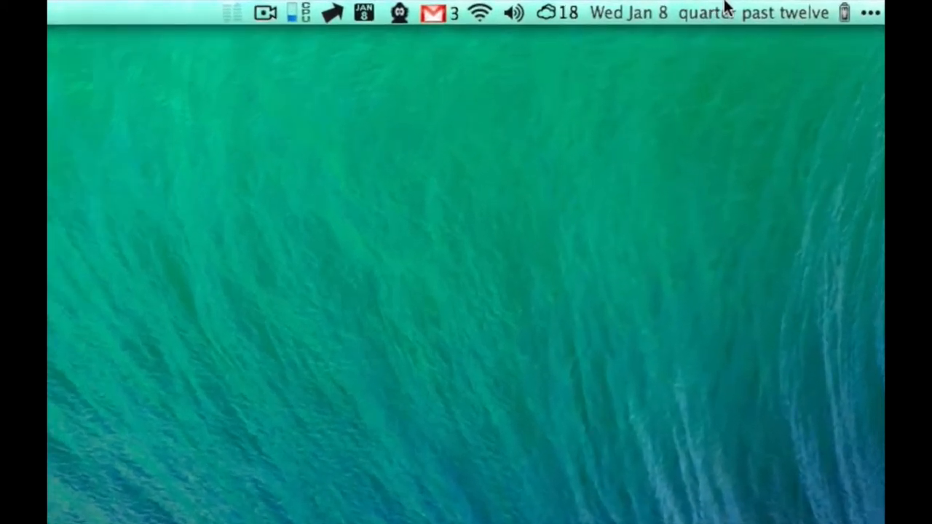
pyautogui.click(844, 12)
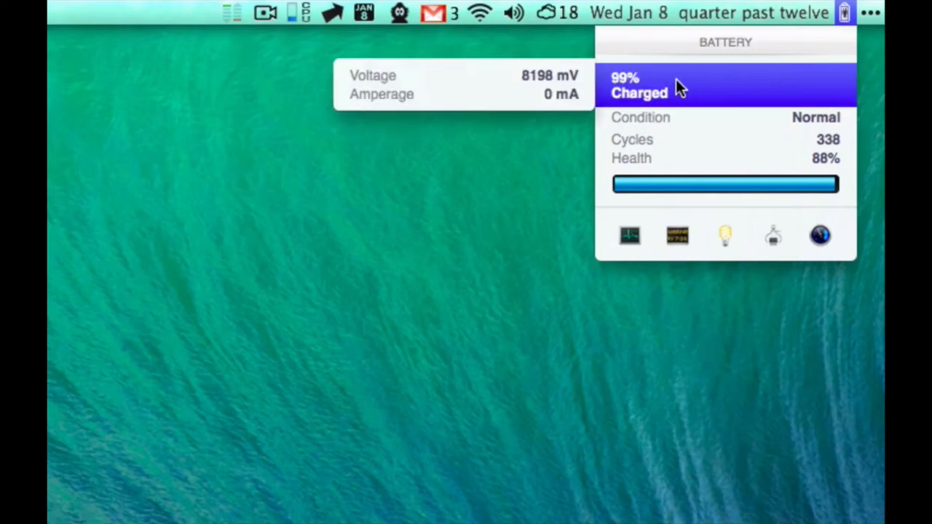
pyautogui.moveTo(684, 133)
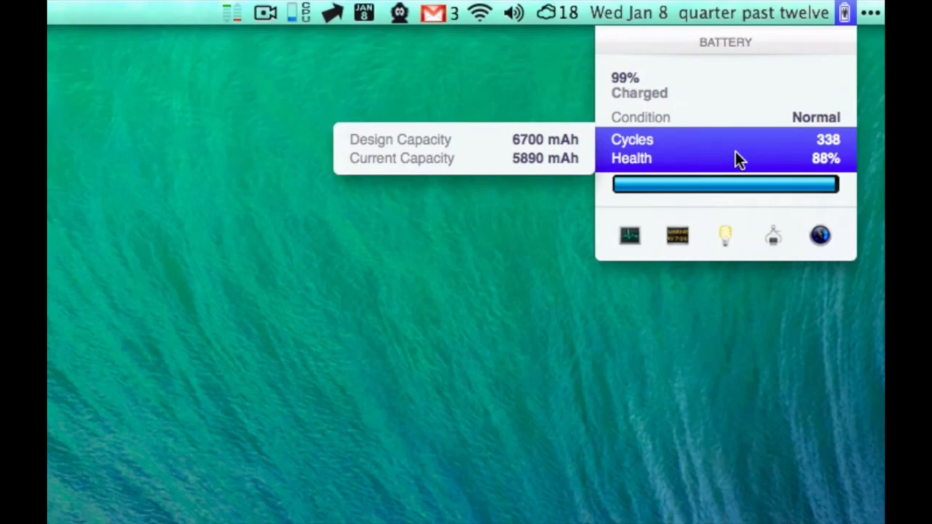
pyautogui.moveTo(761, 244)
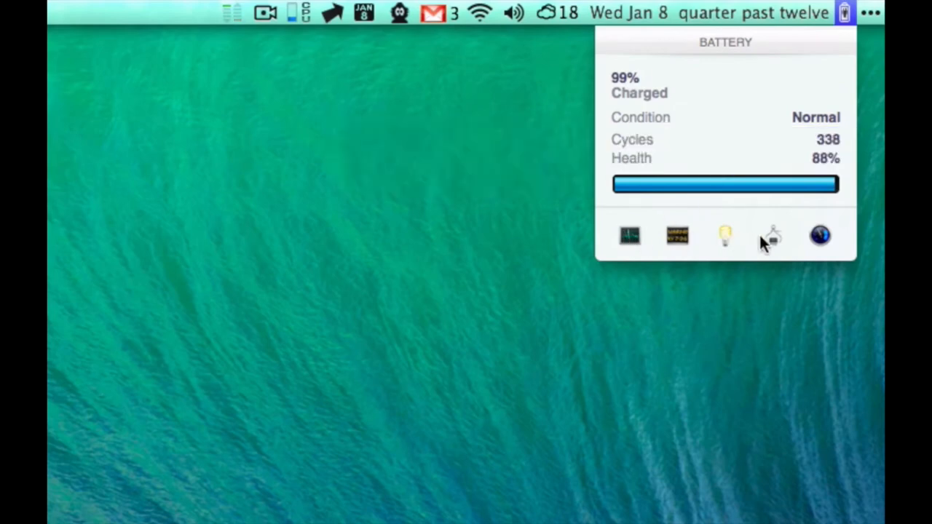
pyautogui.moveTo(698, 244)
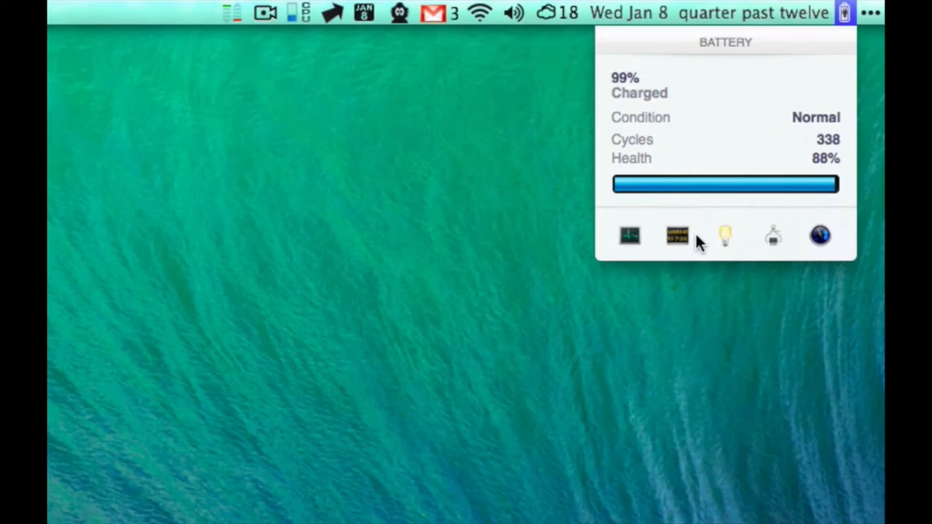
pyautogui.click(844, 12)
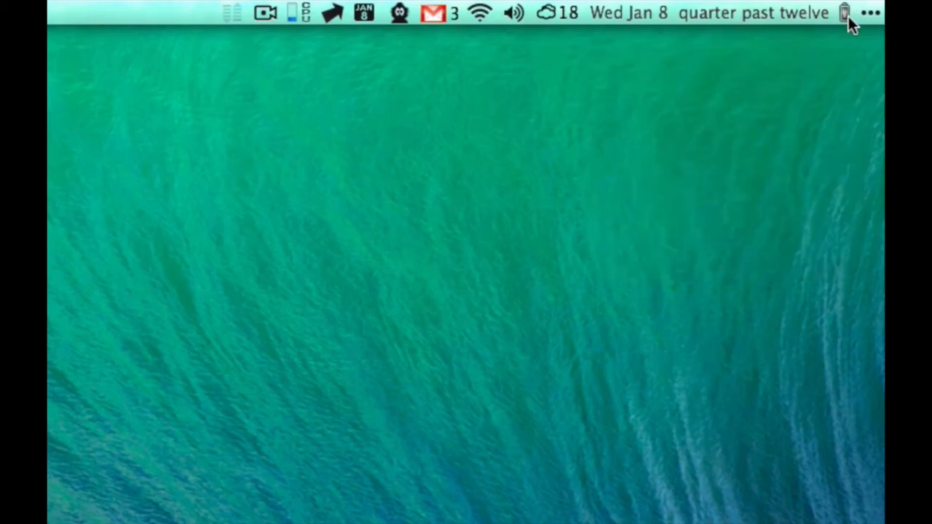
pyautogui.moveTo(872, 26)
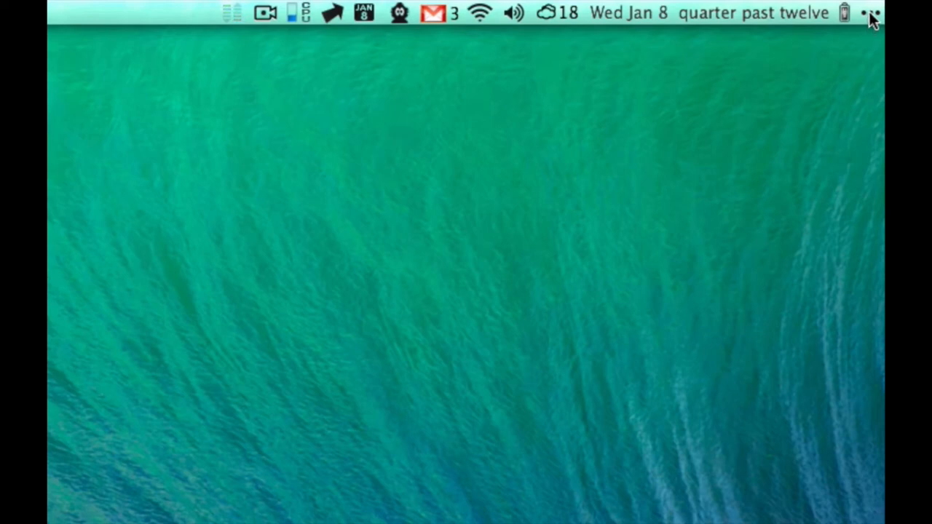
# Show Bartender's hidden menu bar icons via the ellipsis icon.
pyautogui.click(870, 13)
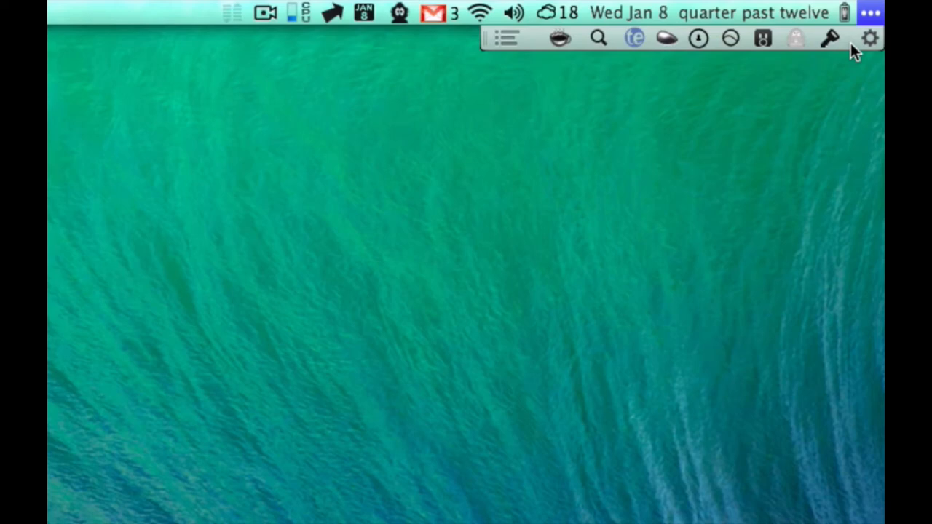
pyautogui.moveTo(826, 51)
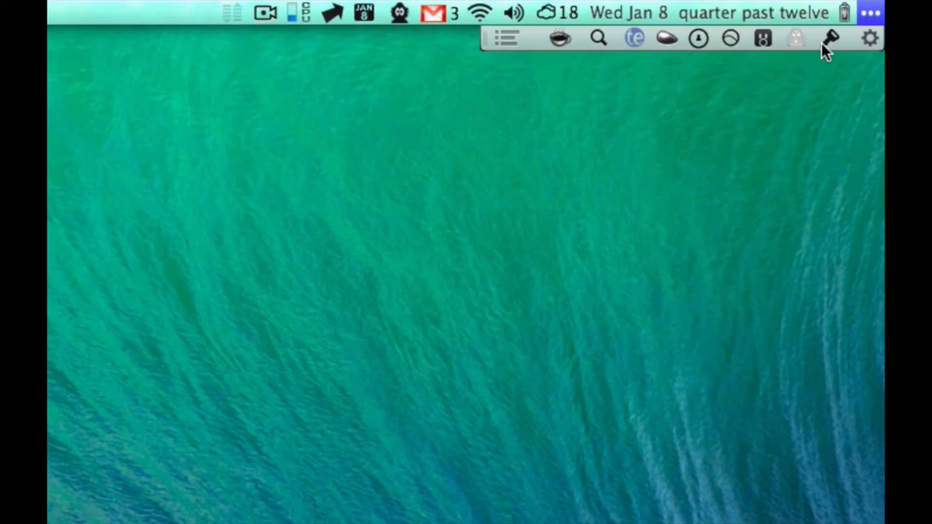
pyautogui.moveTo(794, 46)
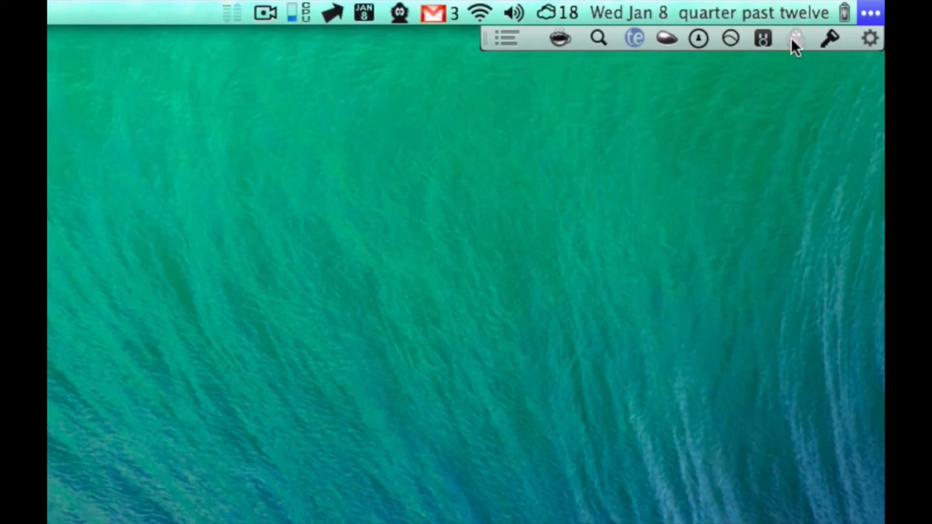
pyautogui.moveTo(796, 40)
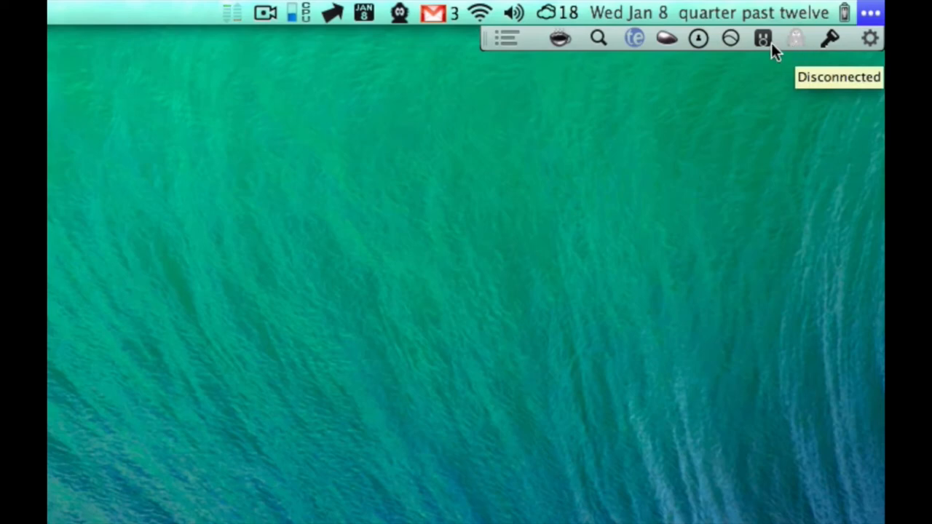
pyautogui.moveTo(799, 50)
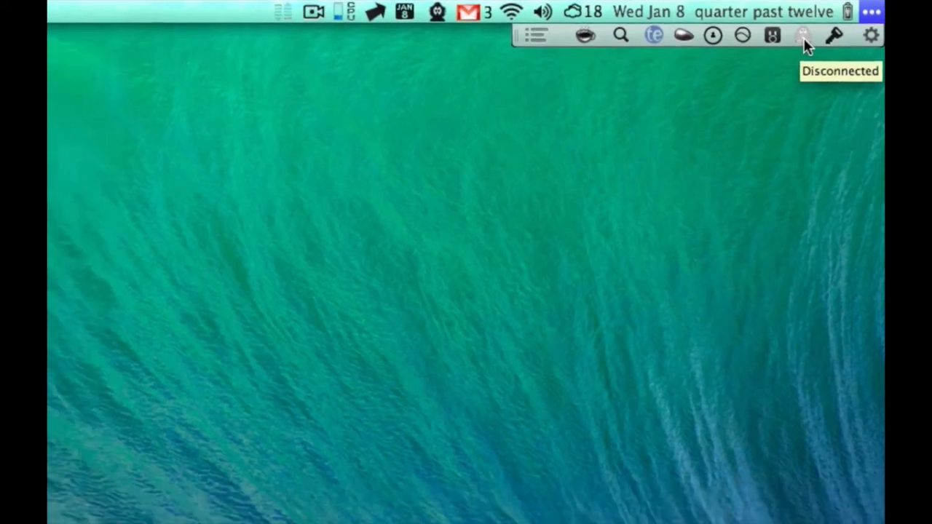
# Open the Private Internet Access menu listing its server regions.
pyautogui.click(803, 35)
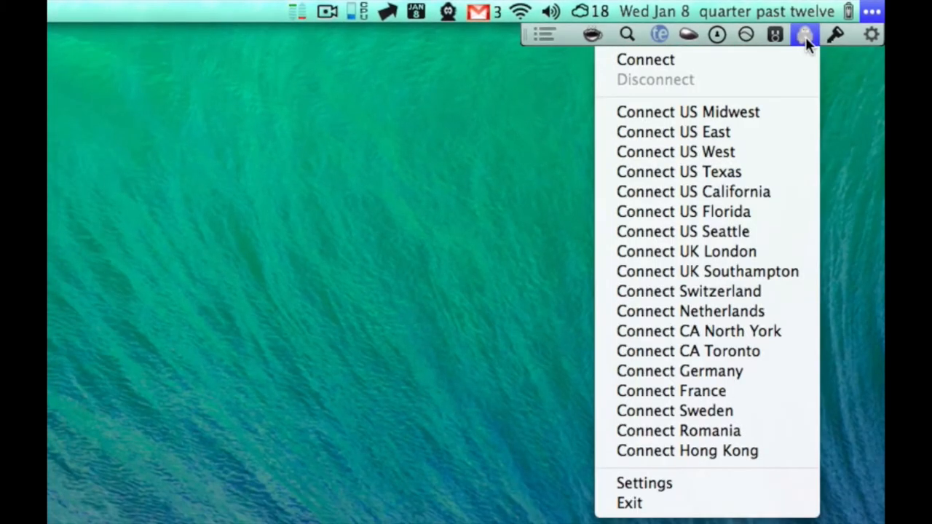
pyautogui.moveTo(743, 375)
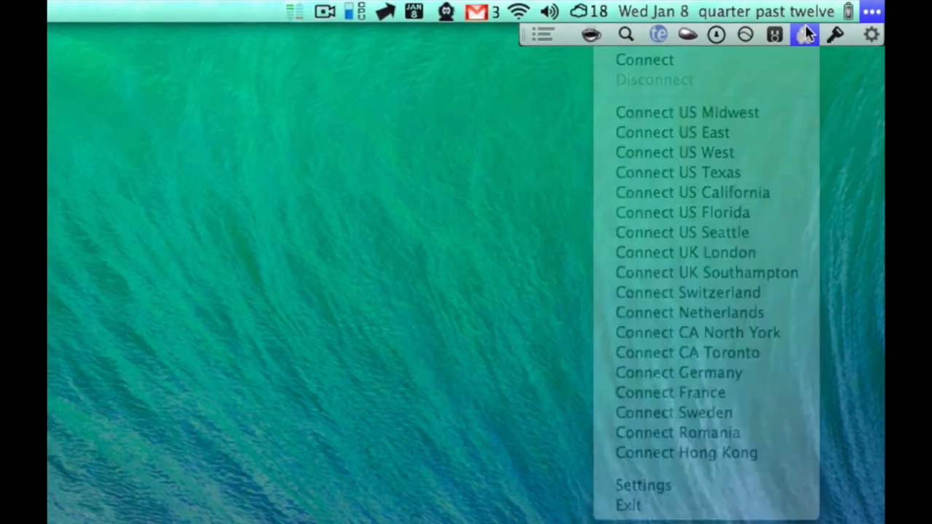
# Dismiss the Private Internet Access server menu.
pyautogui.click(805, 34)
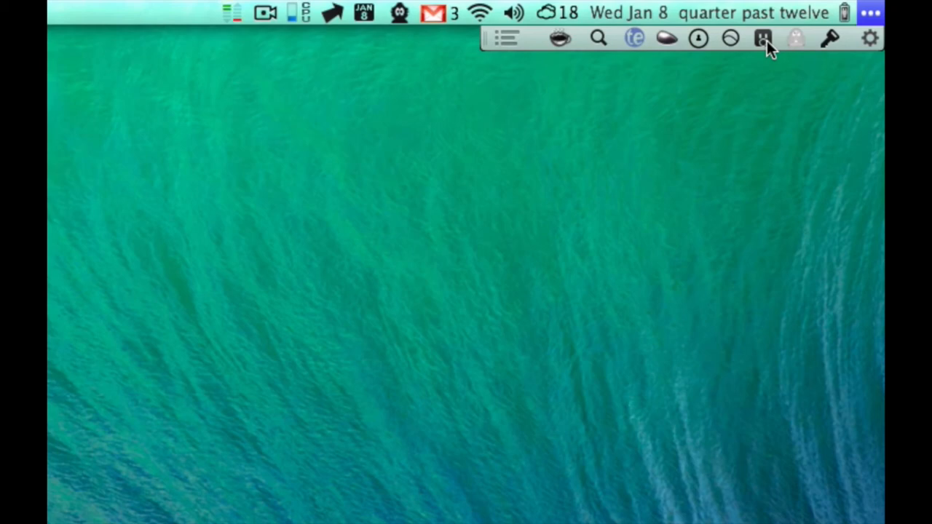
pyautogui.moveTo(732, 47)
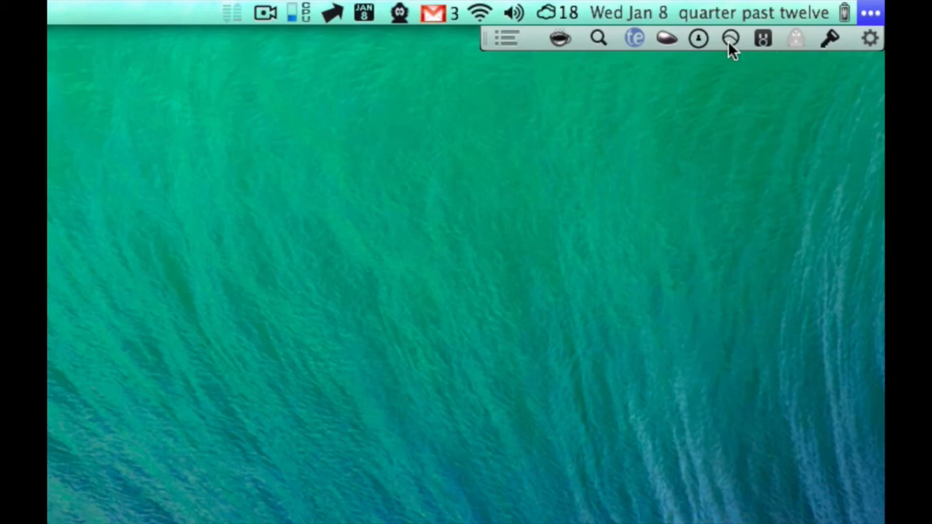
pyautogui.moveTo(731, 38)
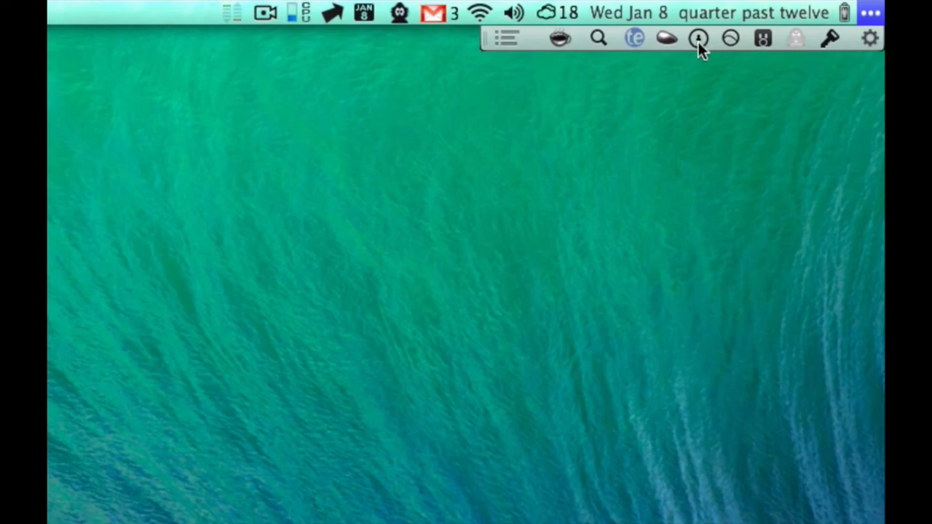
pyautogui.click(696, 38)
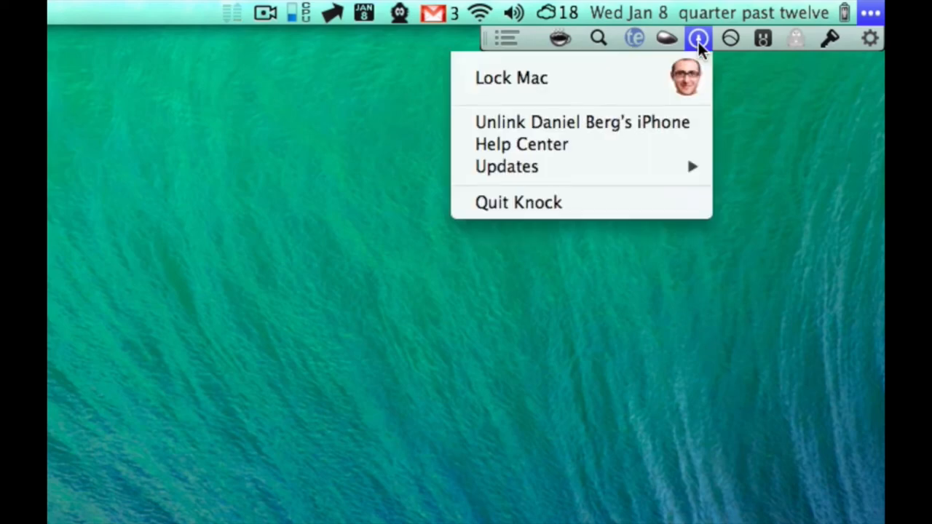
pyautogui.moveTo(701, 50)
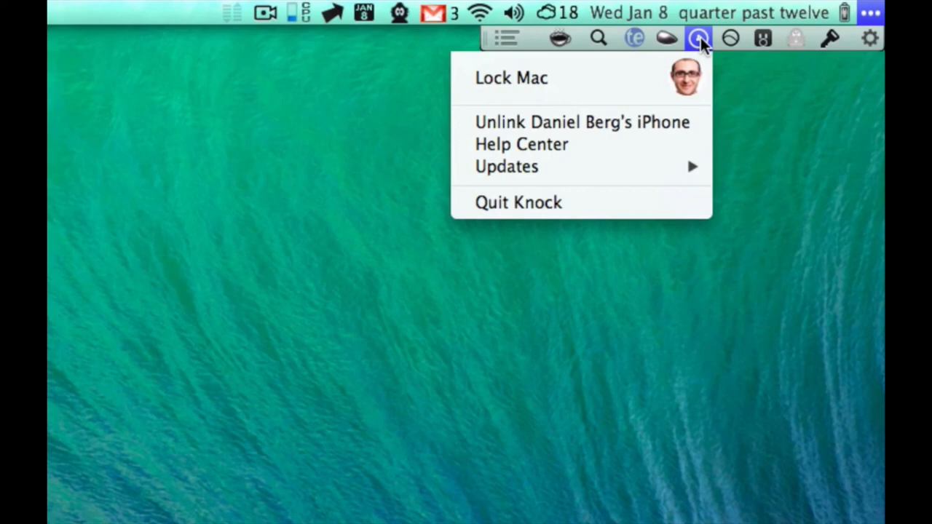
pyautogui.click(697, 38)
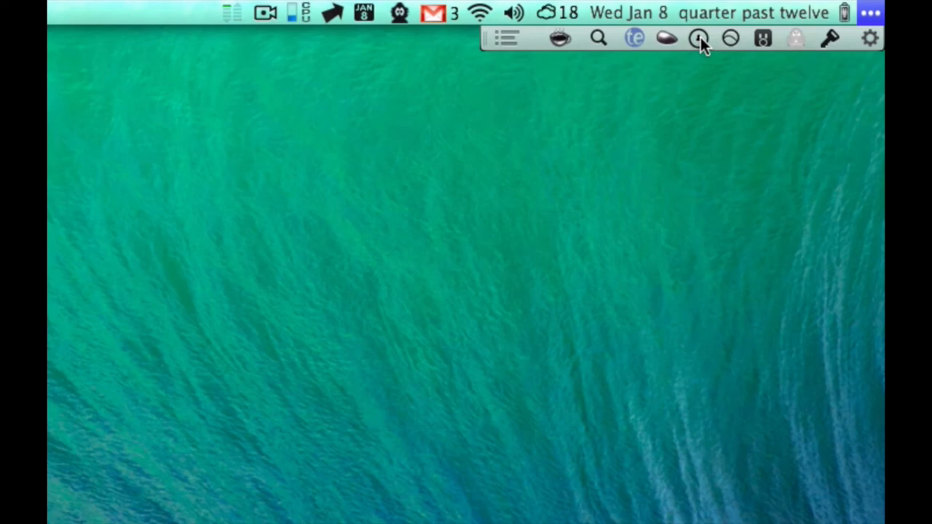
pyautogui.moveTo(666, 45)
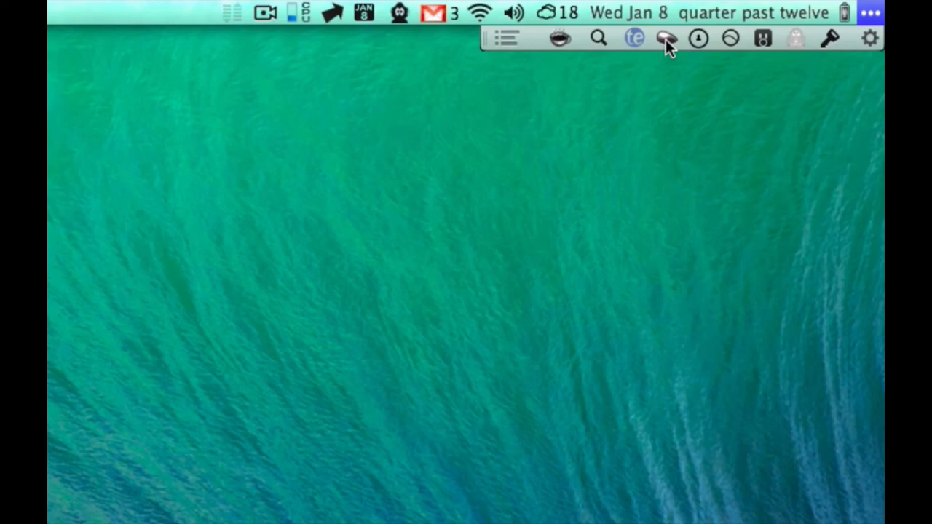
pyautogui.moveTo(636, 38)
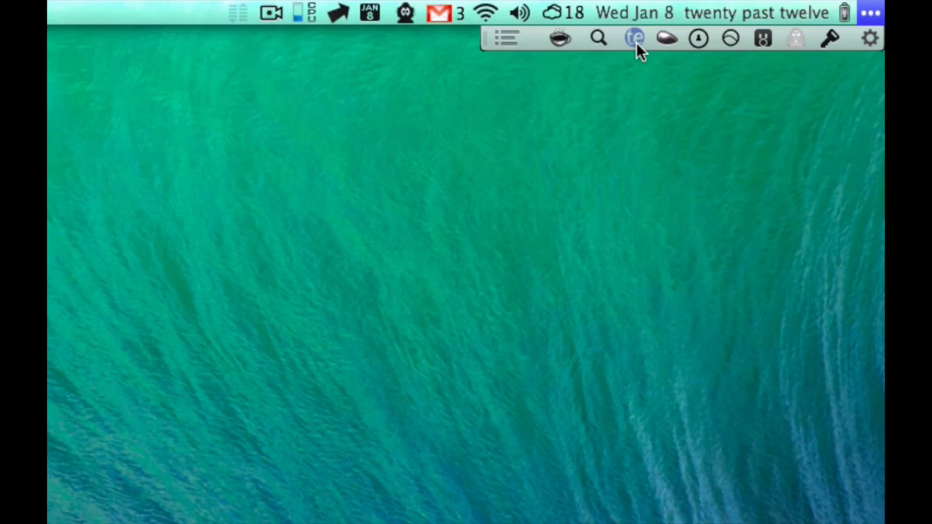
pyautogui.moveTo(608, 45)
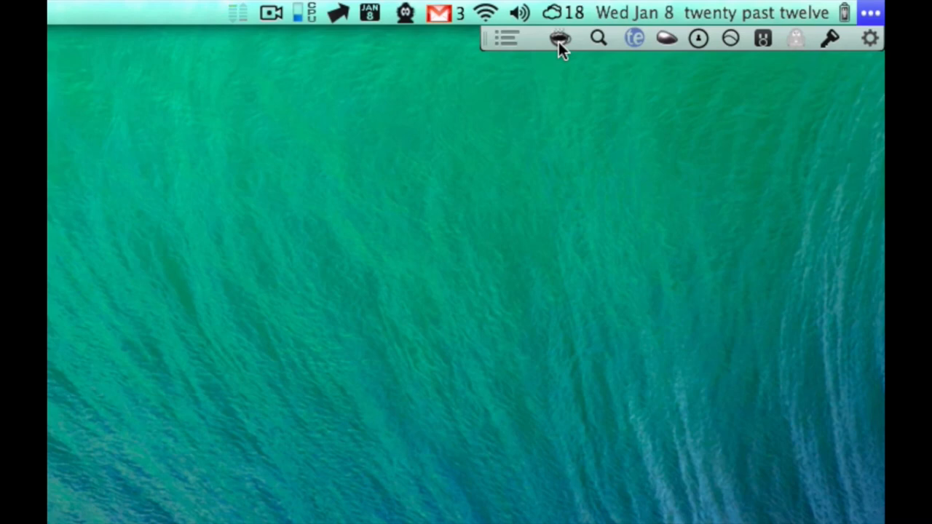
pyautogui.moveTo(502, 51)
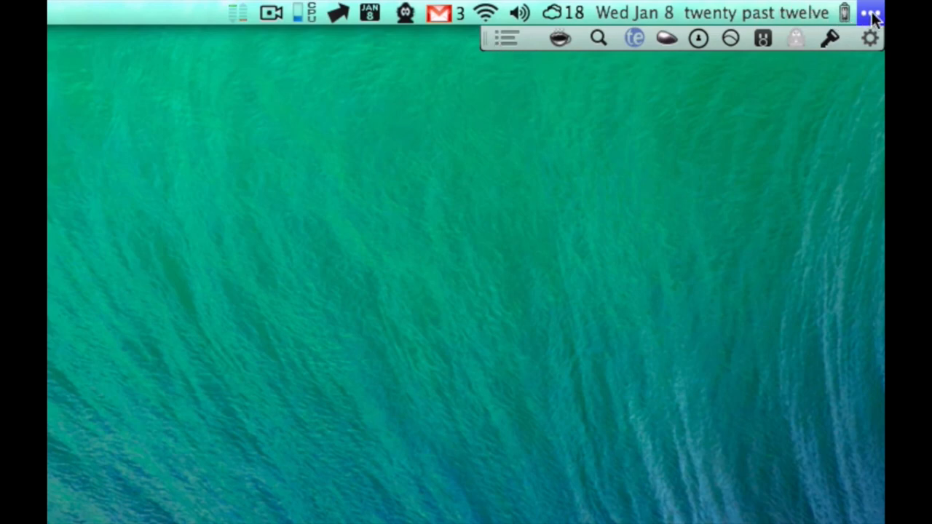
# Collapse Bartender's hidden icons bar with the ellipsis icon.
pyautogui.click(869, 13)
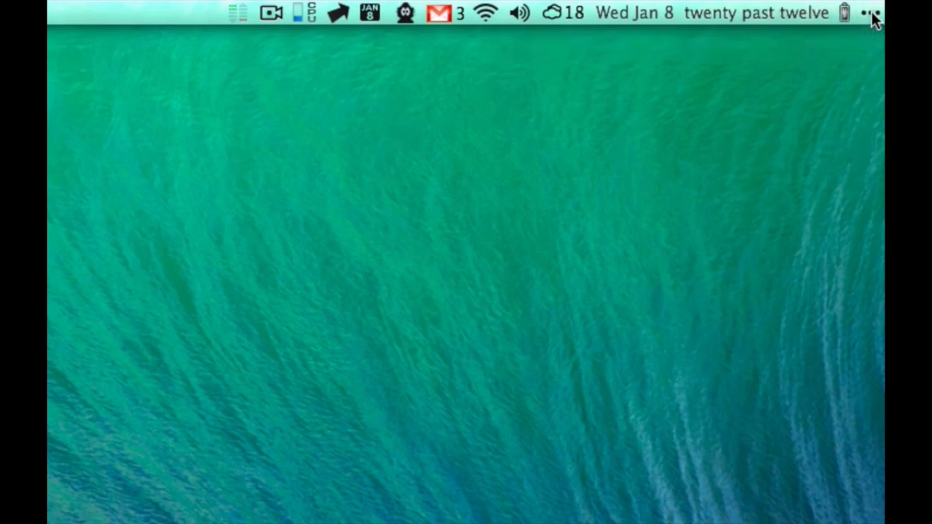